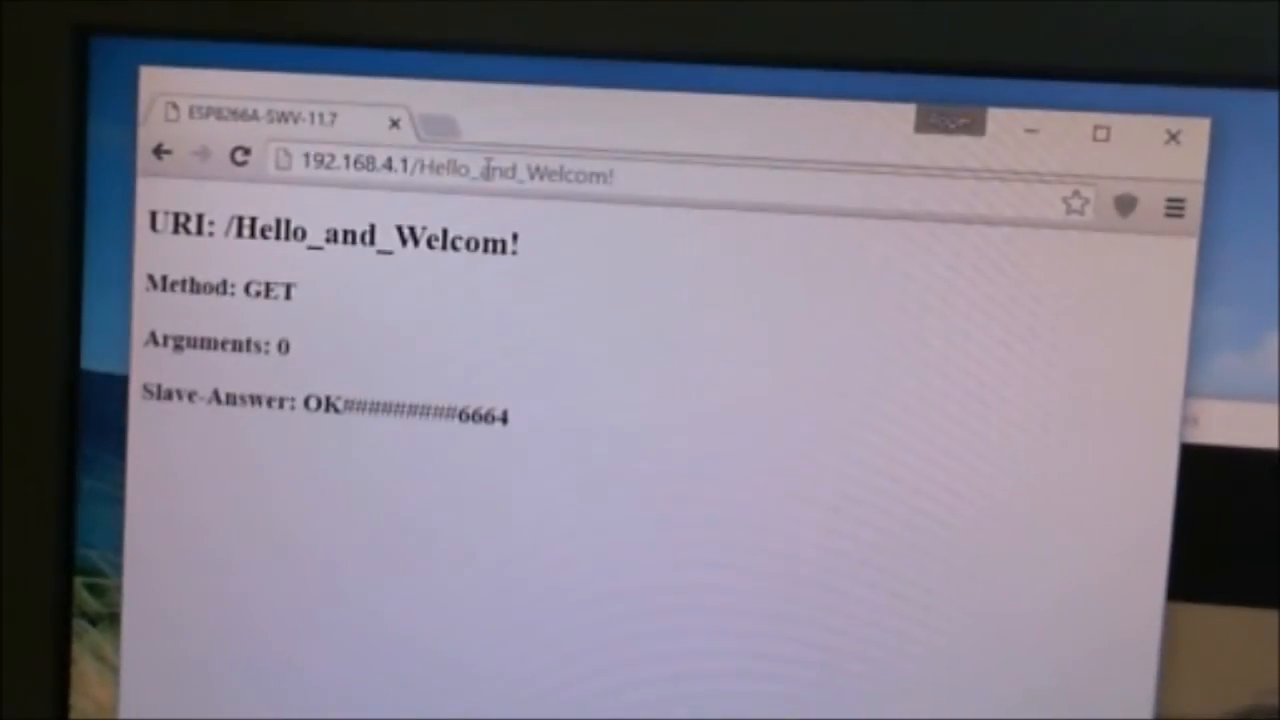
# Replace the Hello_and_Welcom! path with This_Is_About_Sending_Command in the 192.168.4.1 address, not yet submitted.
pyautogui.doubleClick(516, 172)
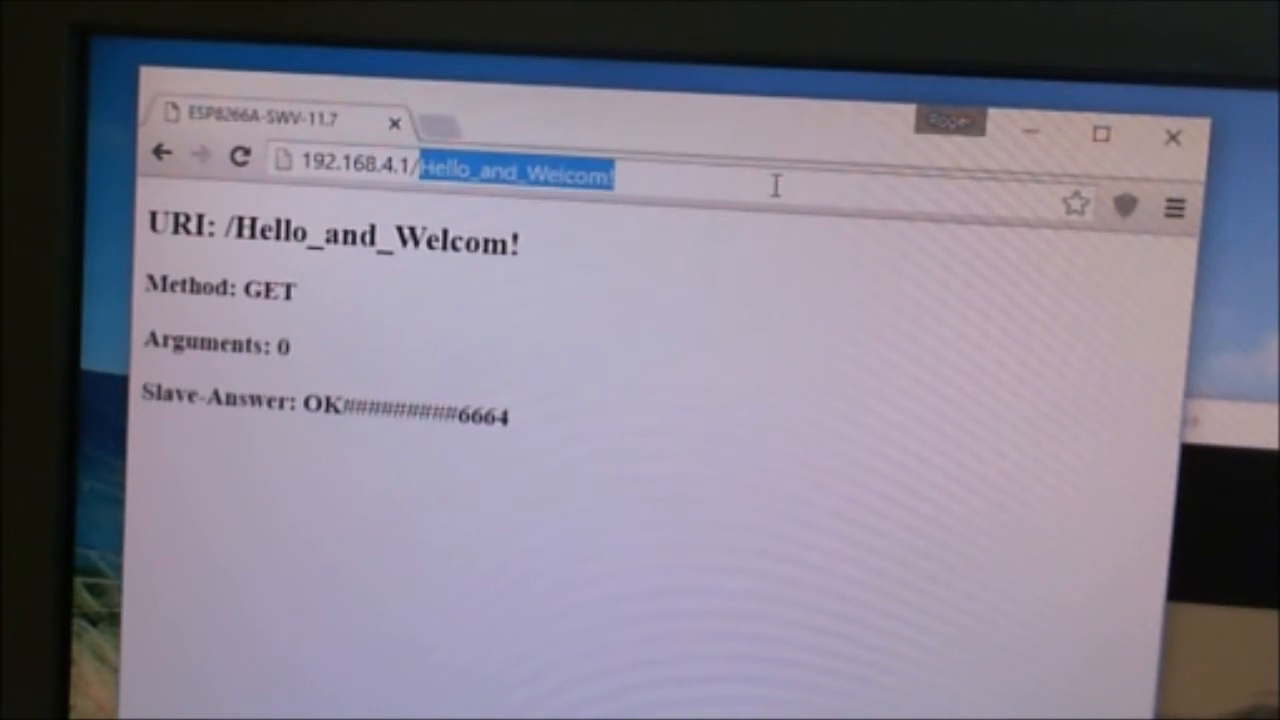
pyautogui.write('This_I')
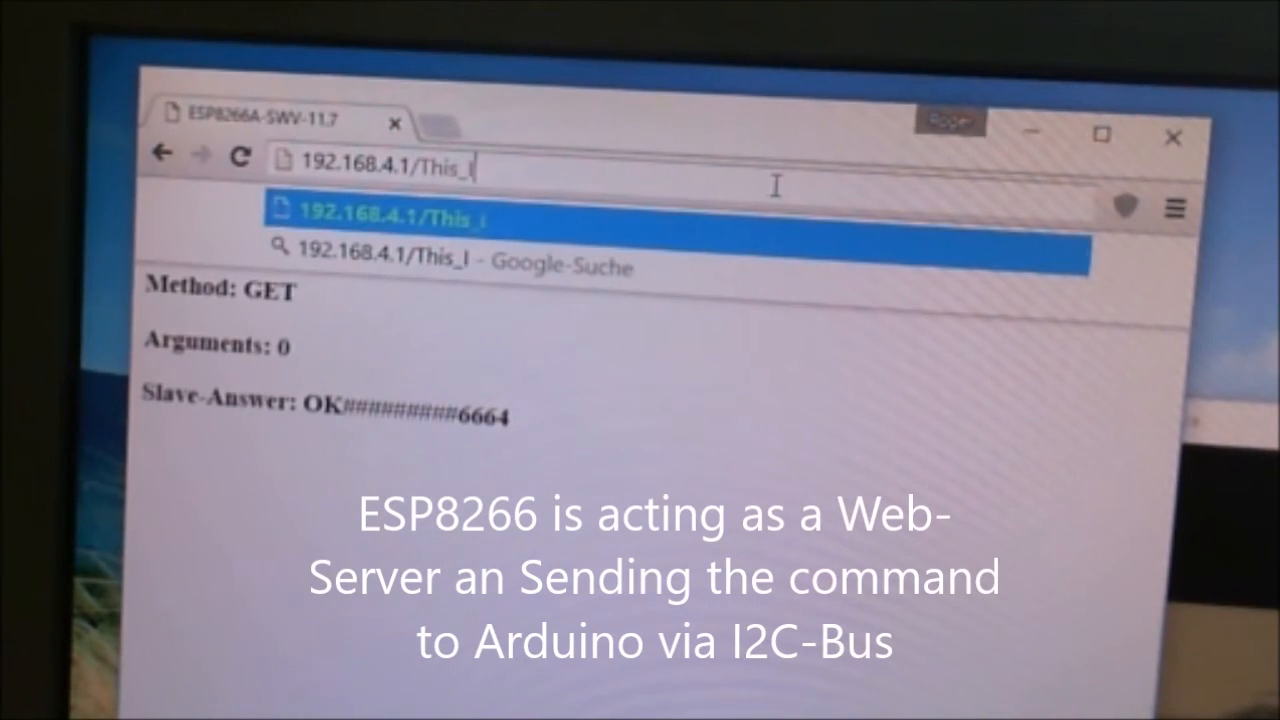
pyautogui.write('s_Ab')
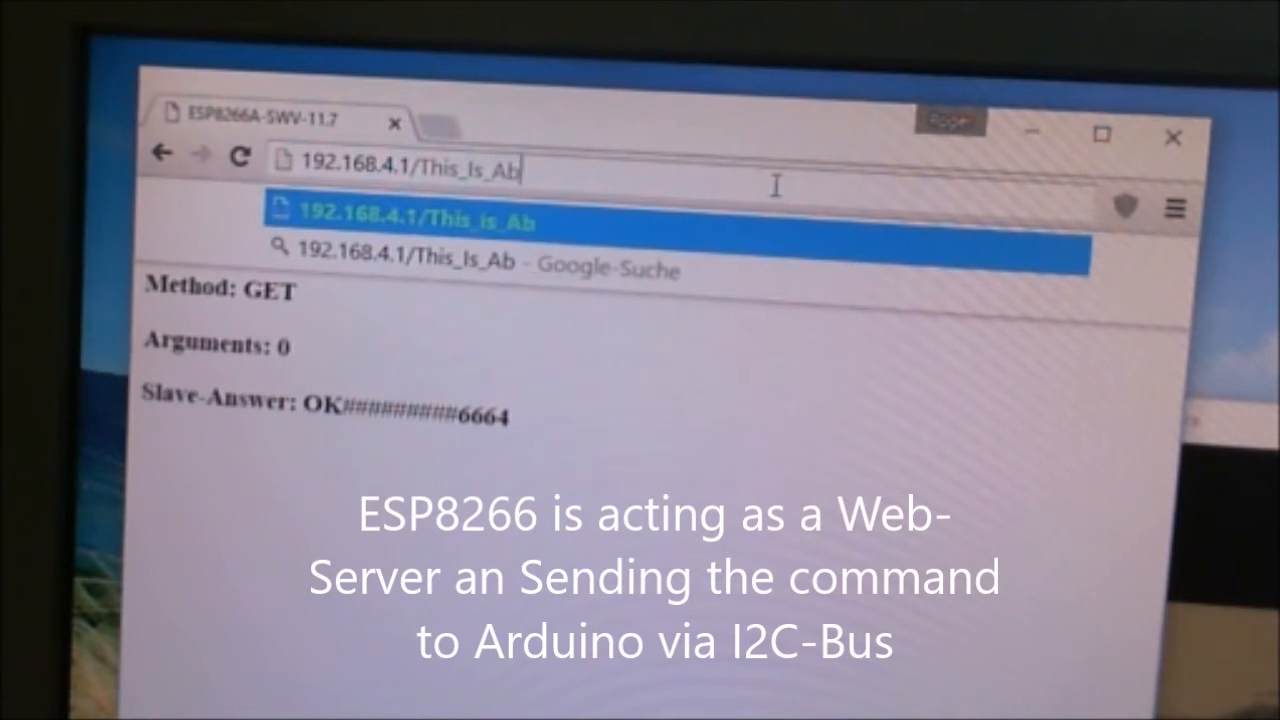
pyautogui.write('out_Se')
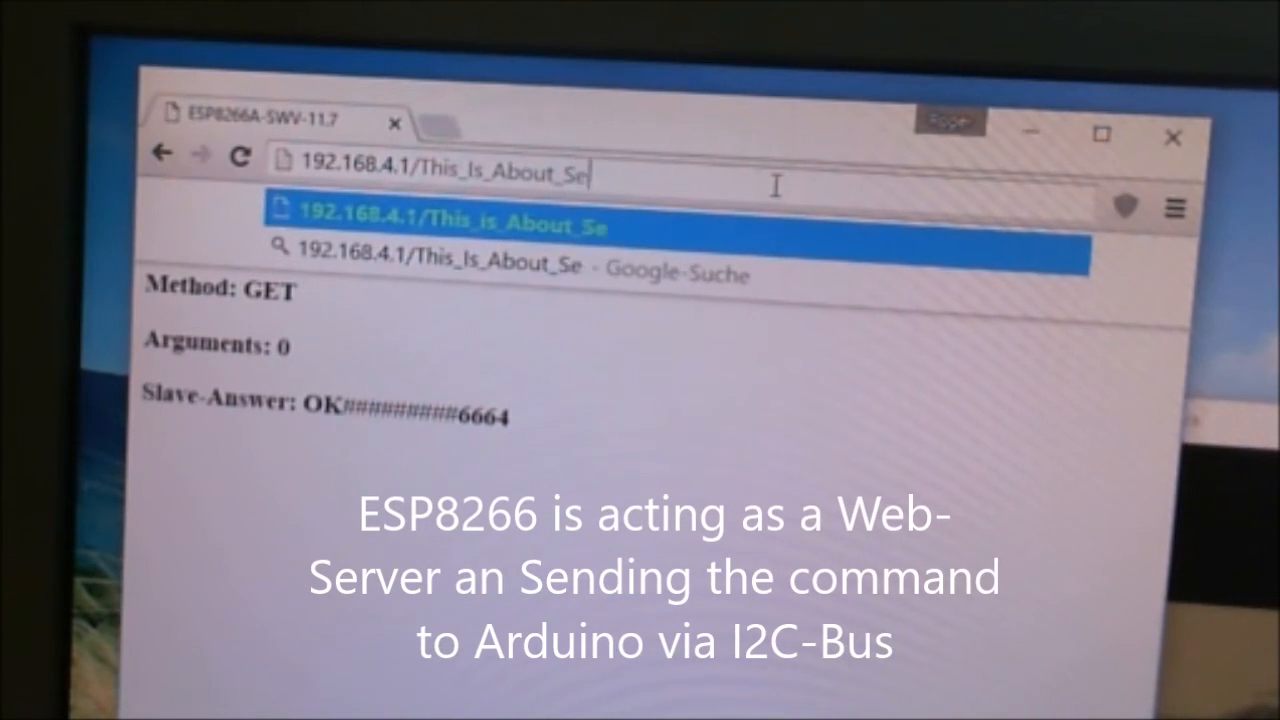
pyautogui.write('nding_Co')
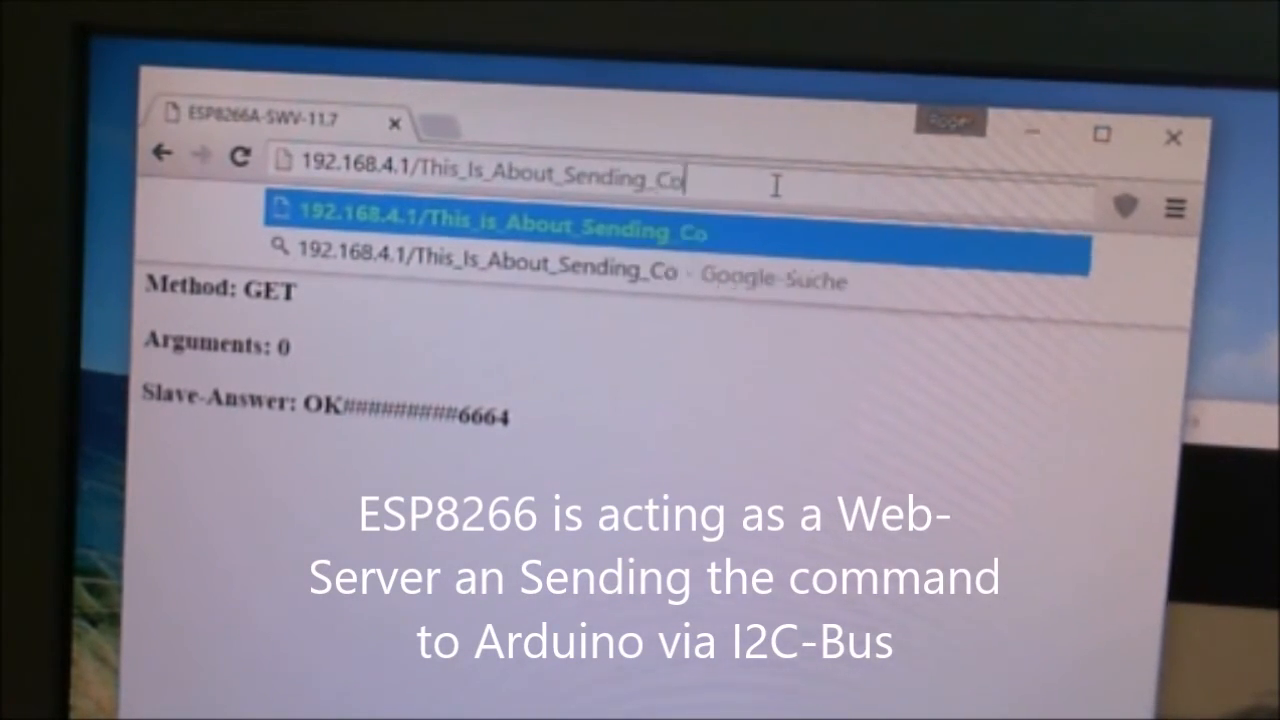
pyautogui.write('mmand')
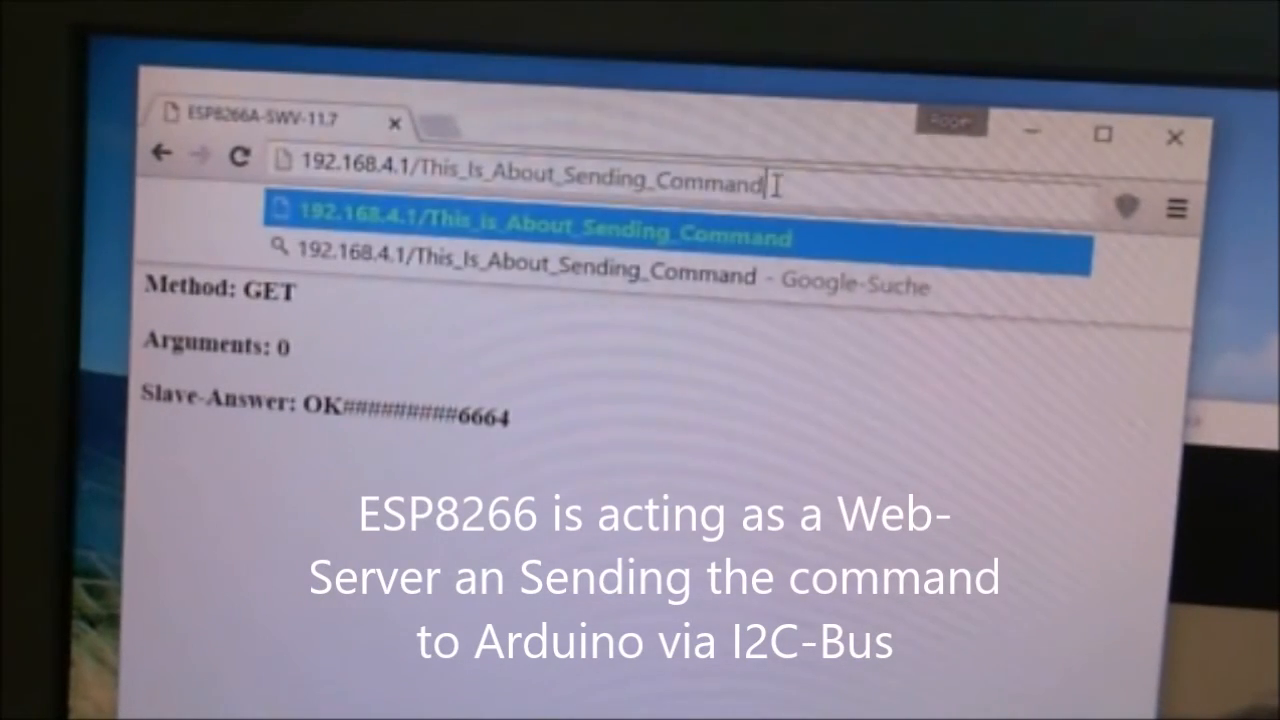